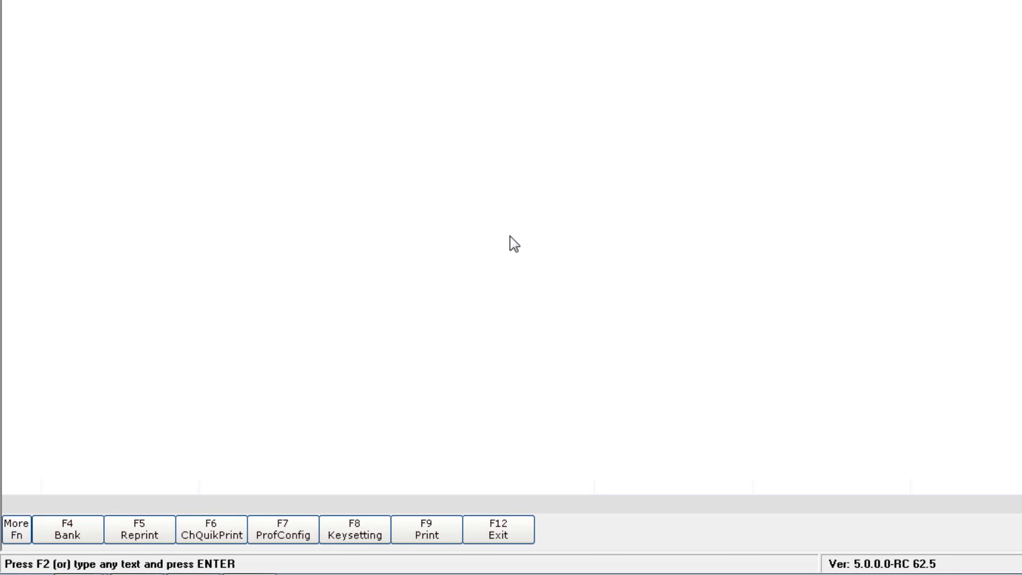
mouse_move(337, 512)
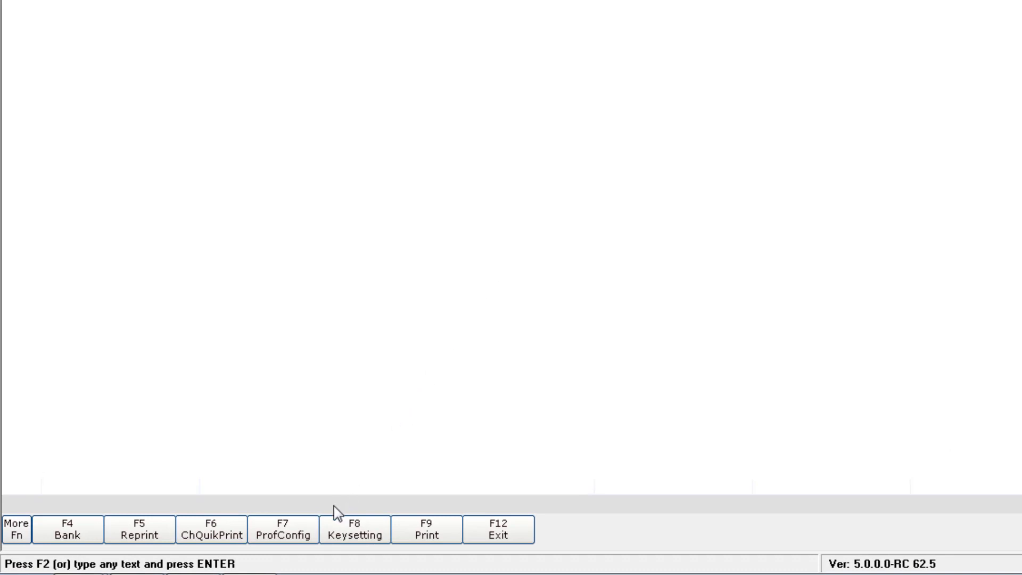
mouse_move(282, 531)
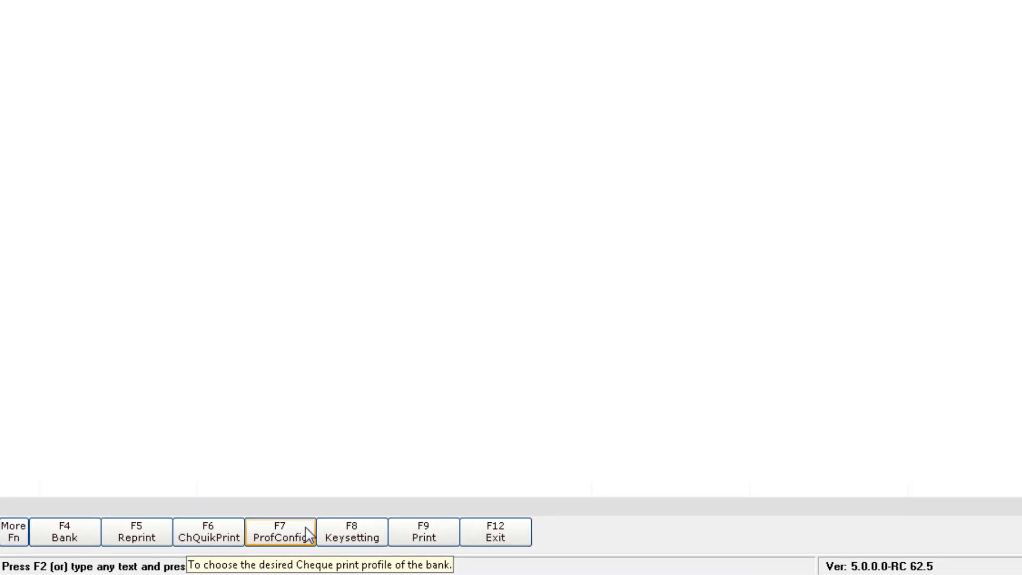
Pick CHEQUE PRINTING WIN from the profile list, save it, and confirm.
left_click(280, 531)
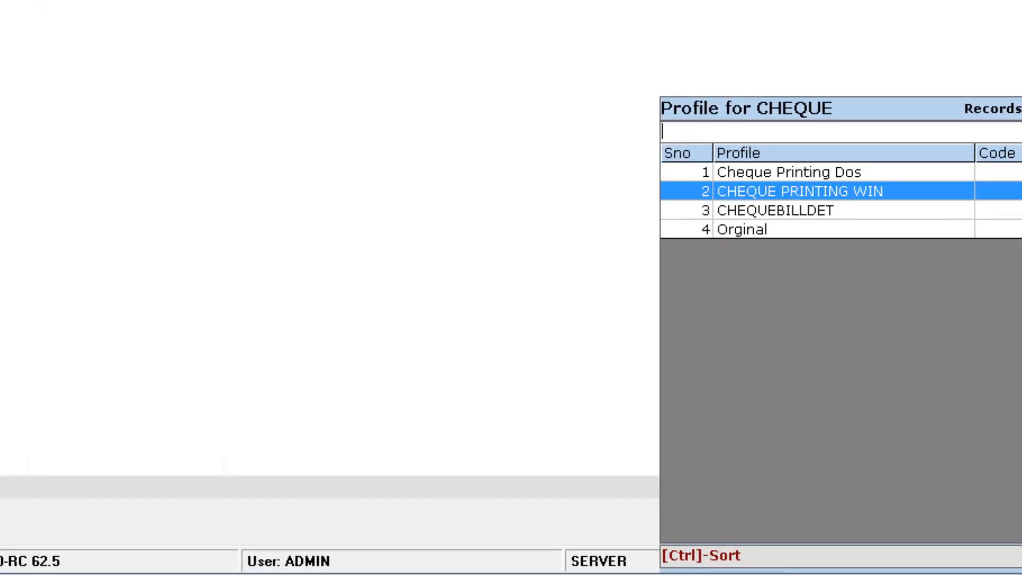
double_click(802, 191)
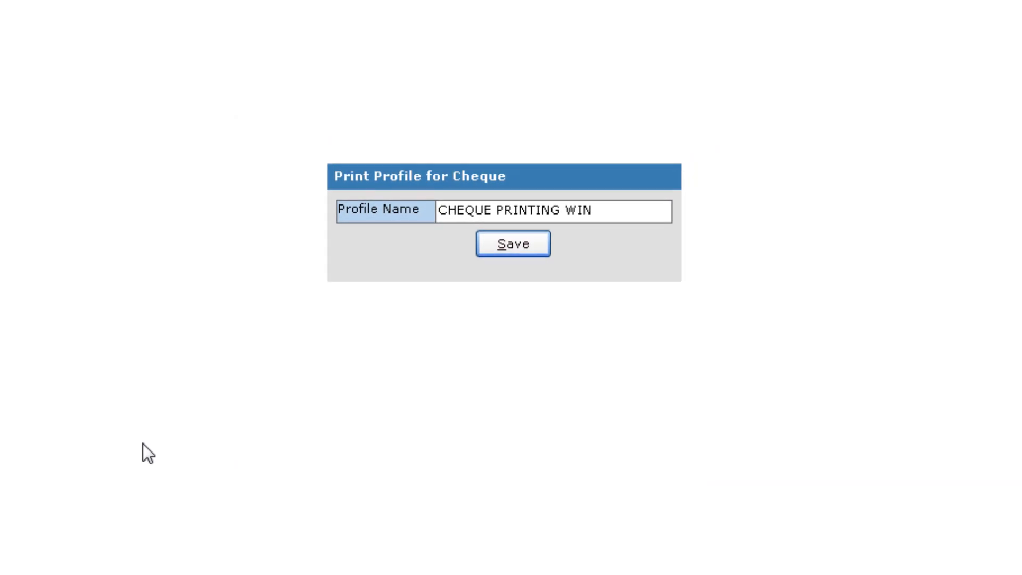
left_click(514, 243)
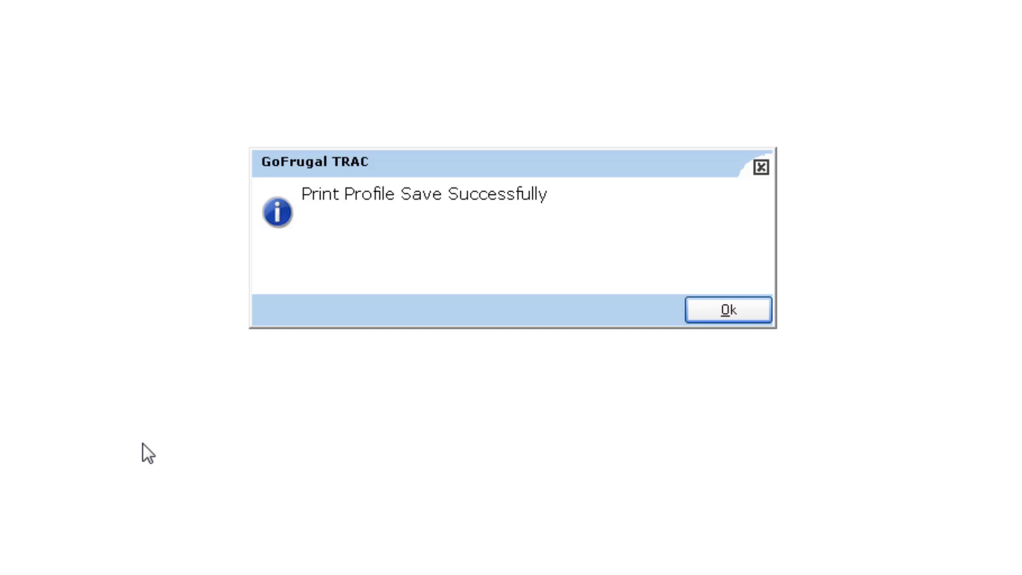
left_click(727, 310)
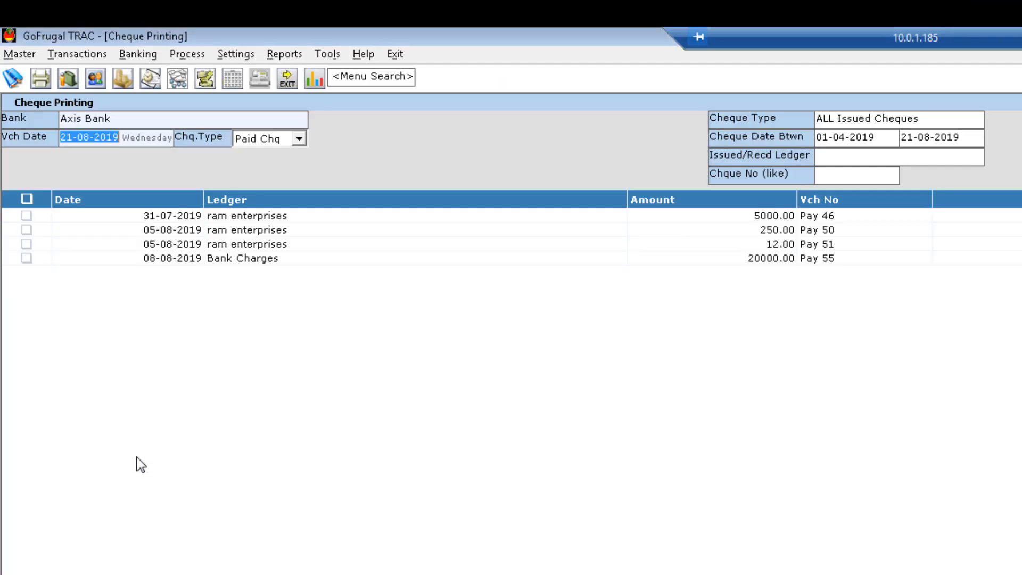
Filter the cheque list to Axis Bank paid cheques and select a cheque row.
left_click(912, 156)
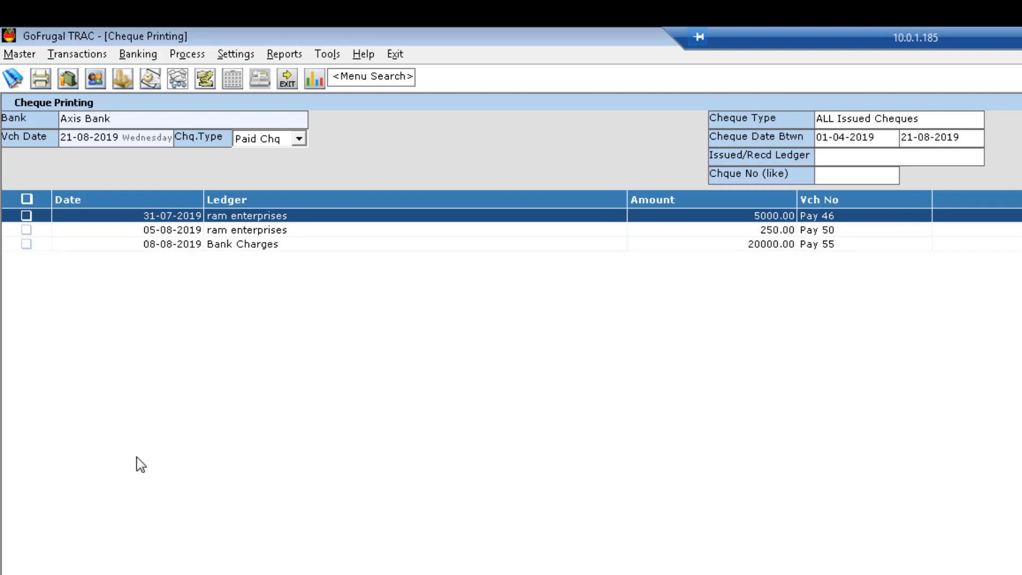
left_click(27, 223)
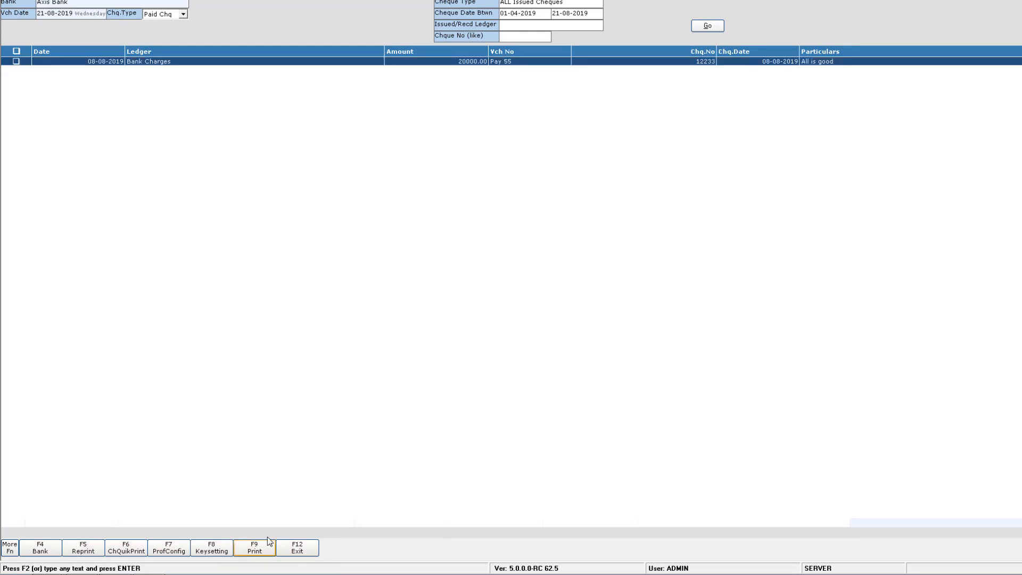
mouse_move(239, 428)
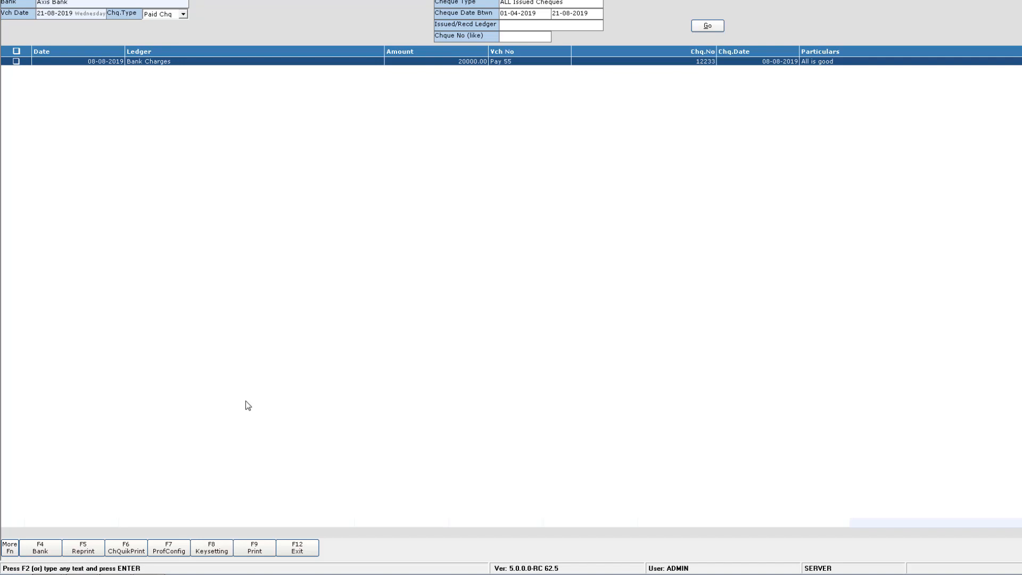
Scroll the cheque printing screen after printing the Bank Charges cheque 12233.
scroll("down", 3)
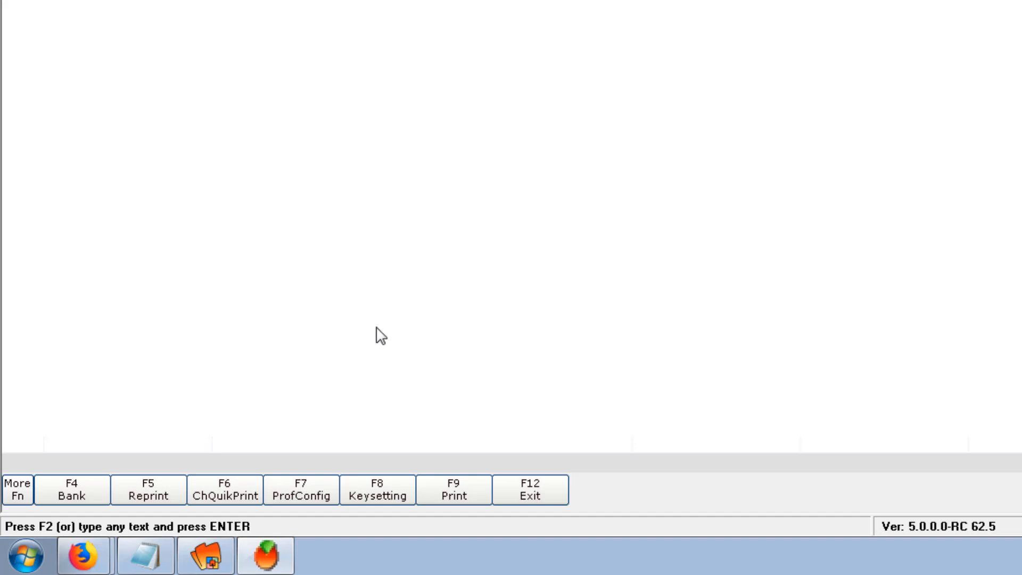
mouse_move(224, 508)
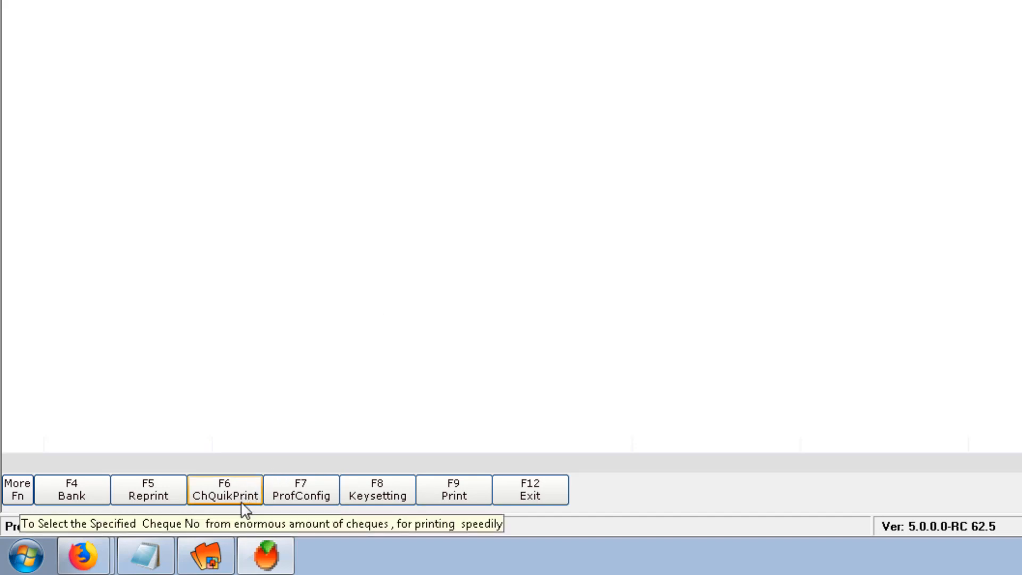
Open Cheque Quick Print and enter the cheque number.
left_click(224, 490)
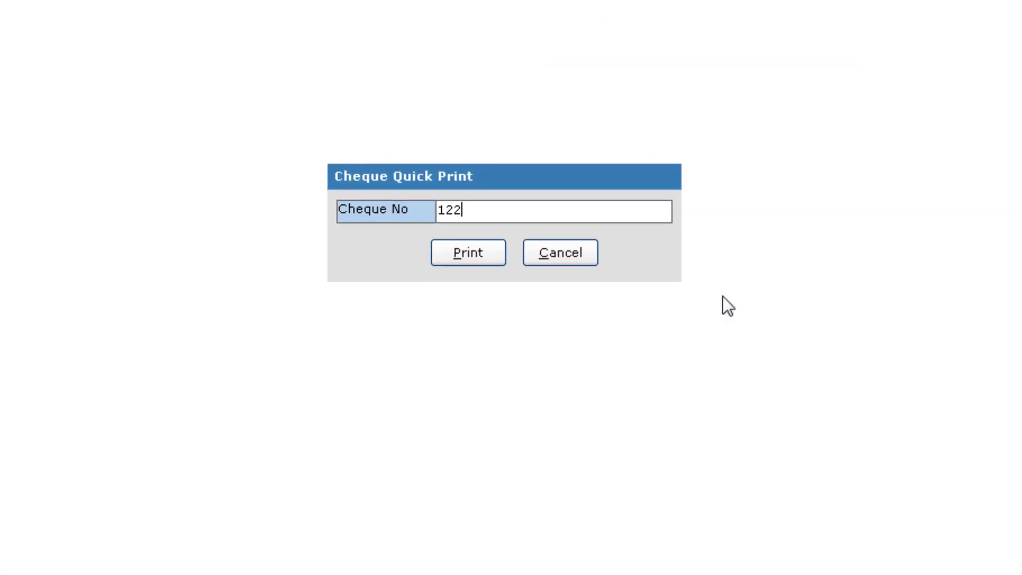
type("33")
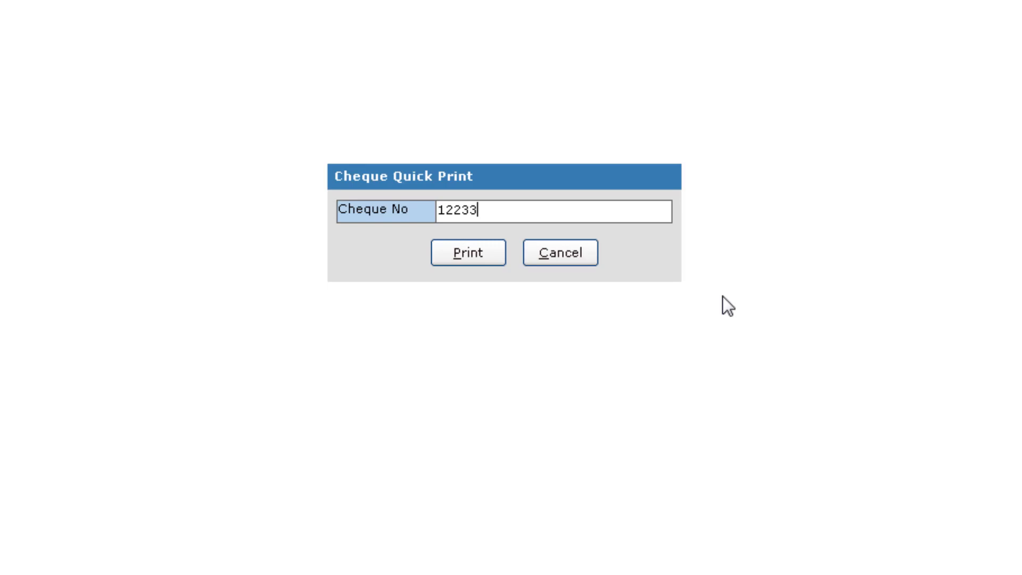